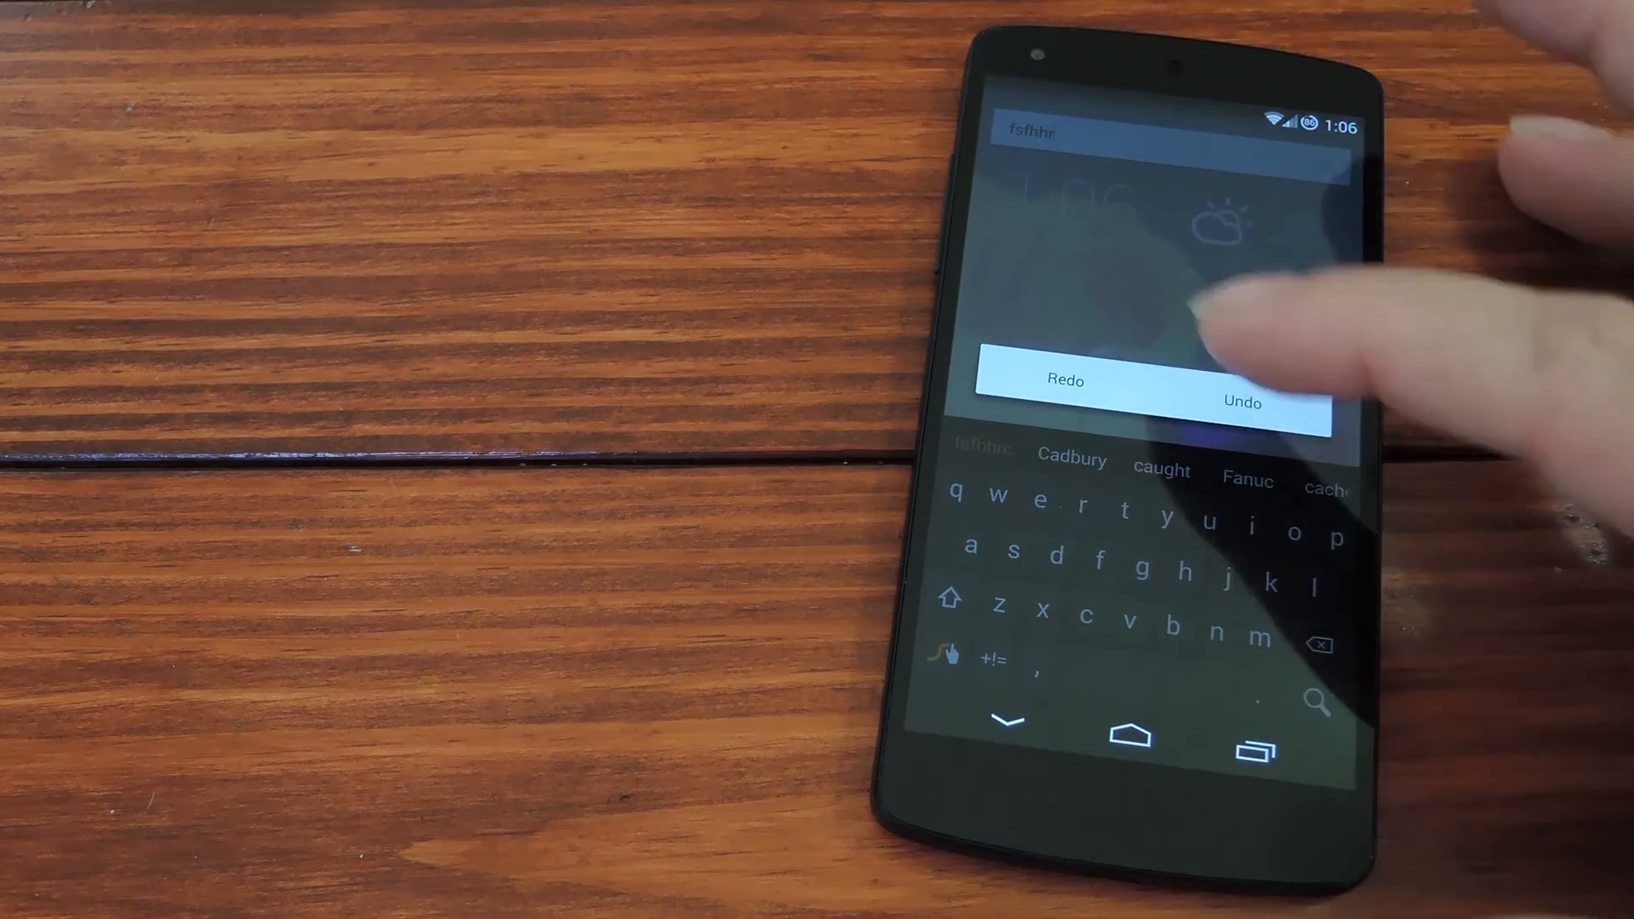
Step: Restore the removed search text "fsfhhrc" via Redo in the Undo/Redo prompt
left_click(1243, 404)
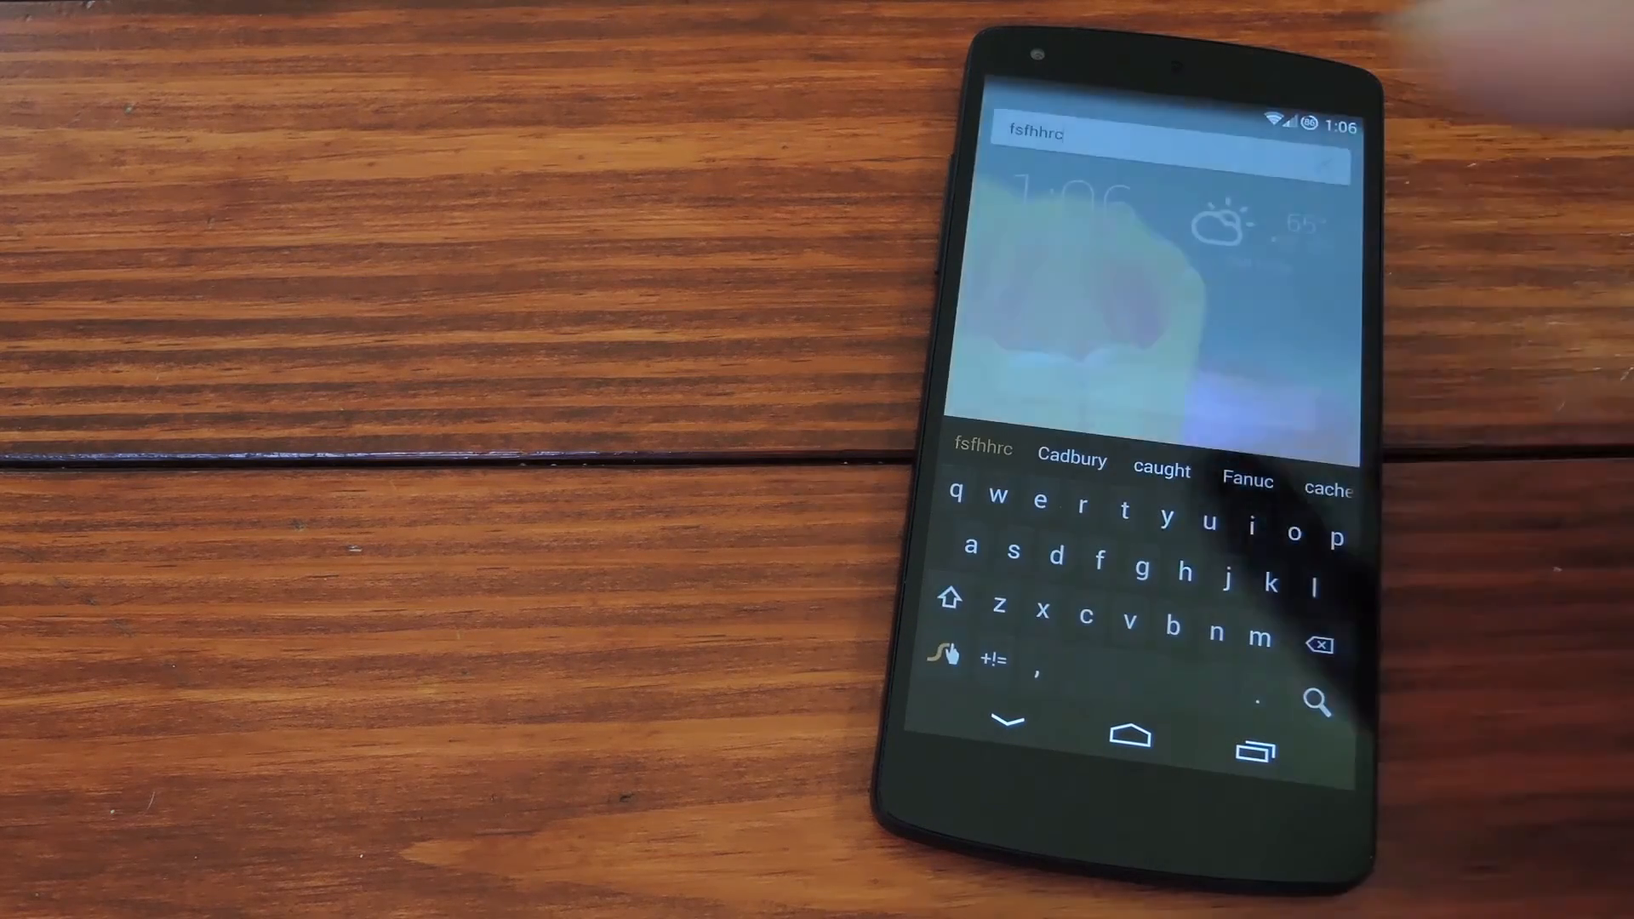